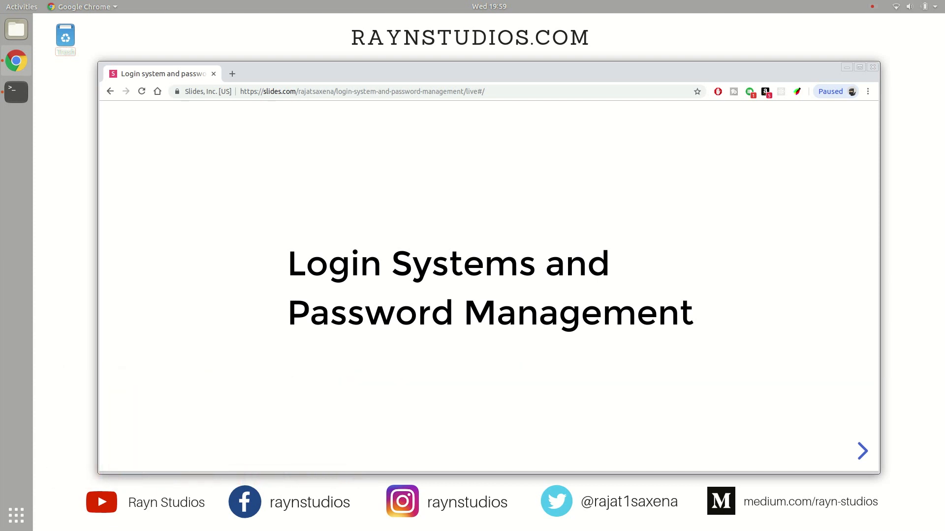
Step: Advance from the title slide to the sign up versus log in forms slide
click(861, 452)
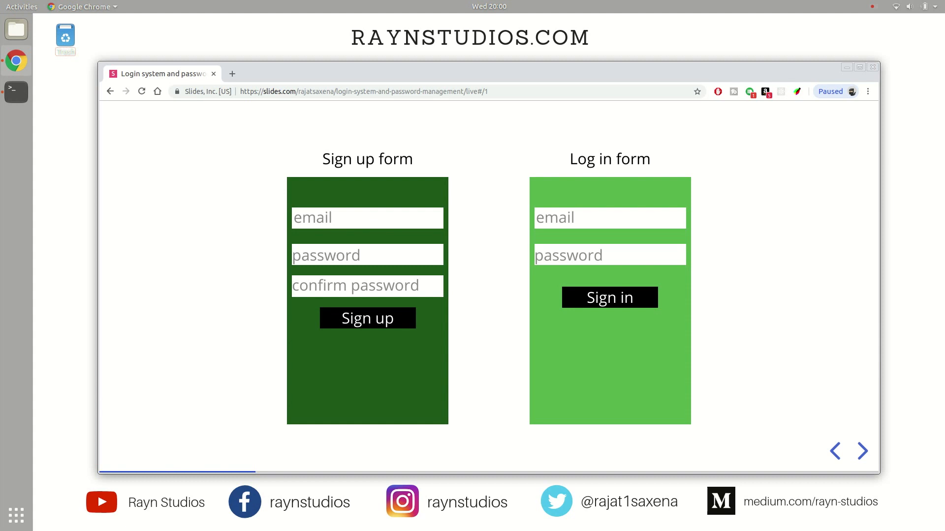
Step: Advance to the slide where the sign up form feeds a validator, hashing and a database
click(861, 451)
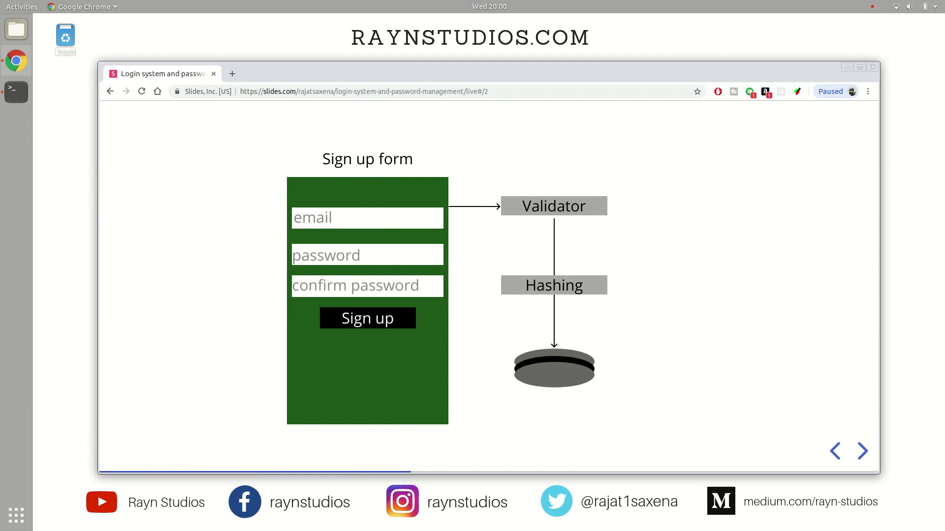
mouse_move(159, 272)
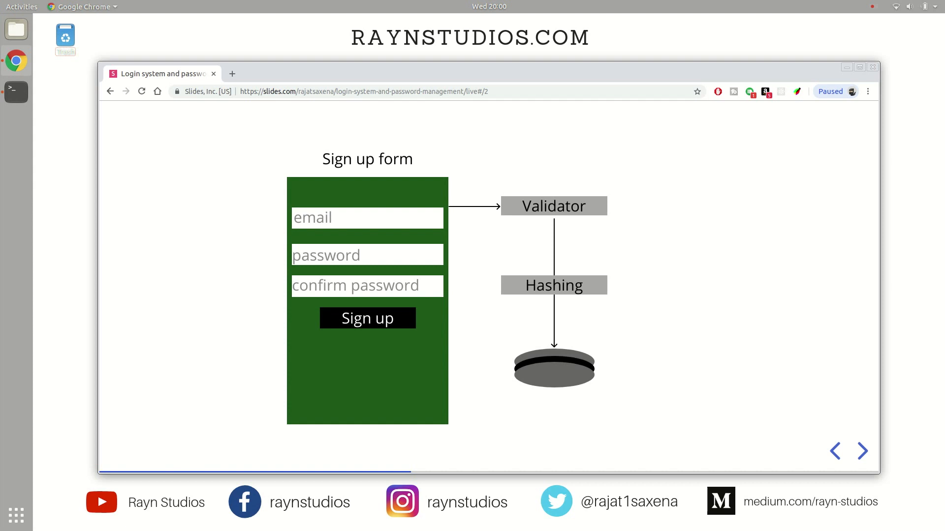
mouse_move(633, 223)
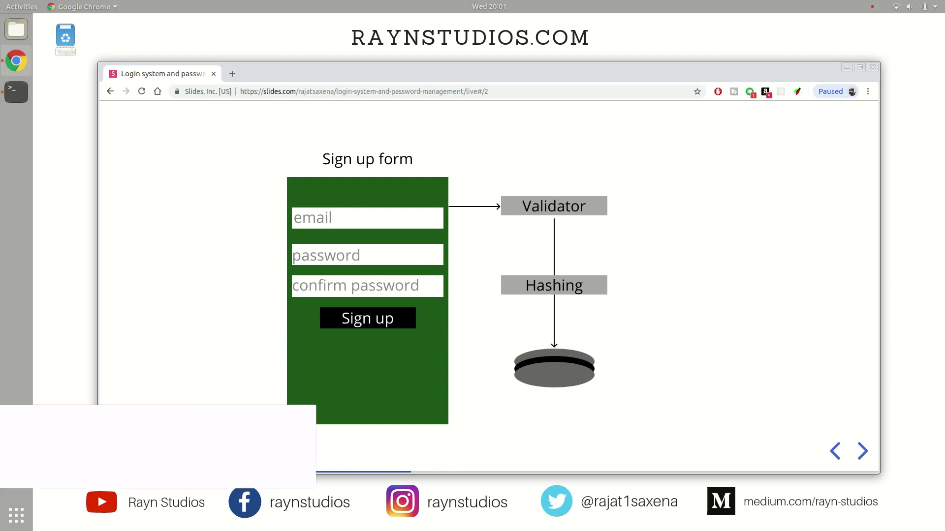
click(861, 451)
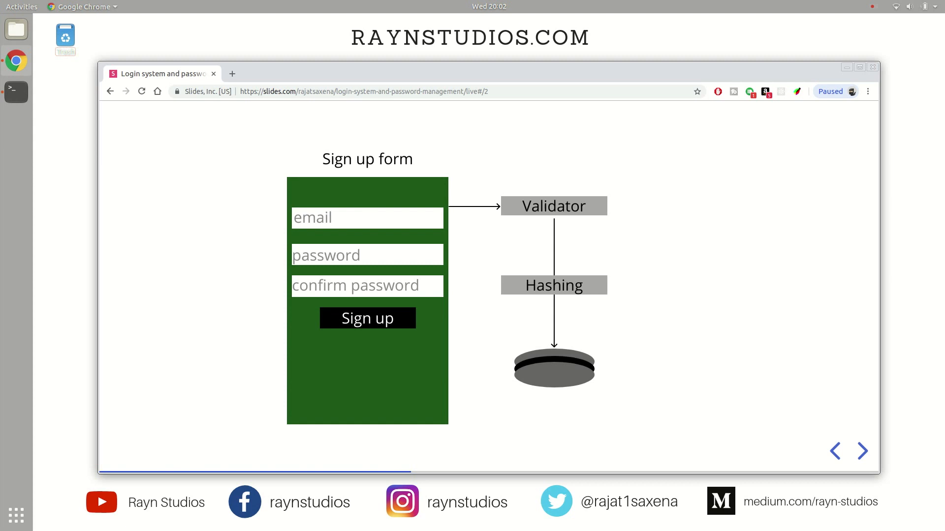
Step: Step through the salted password hashing slide and on to the login form flow slide
click(861, 451)
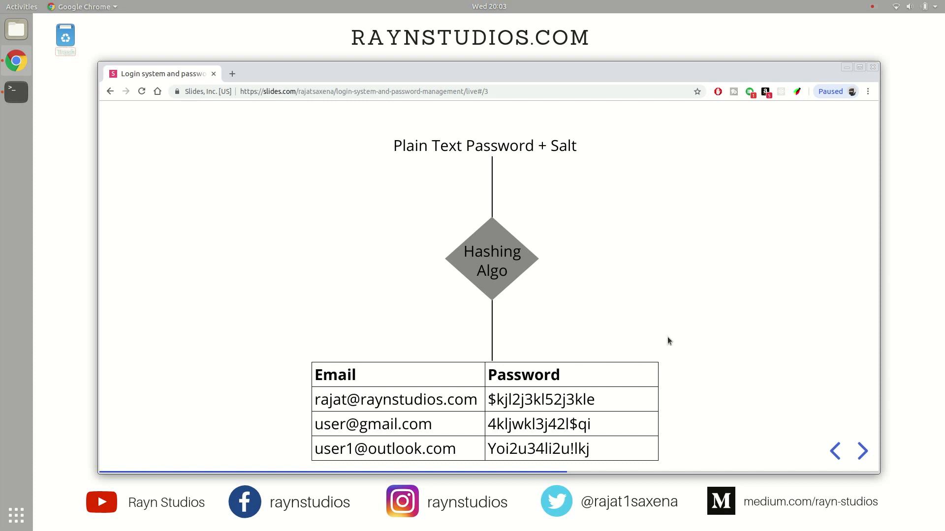
mouse_move(665, 354)
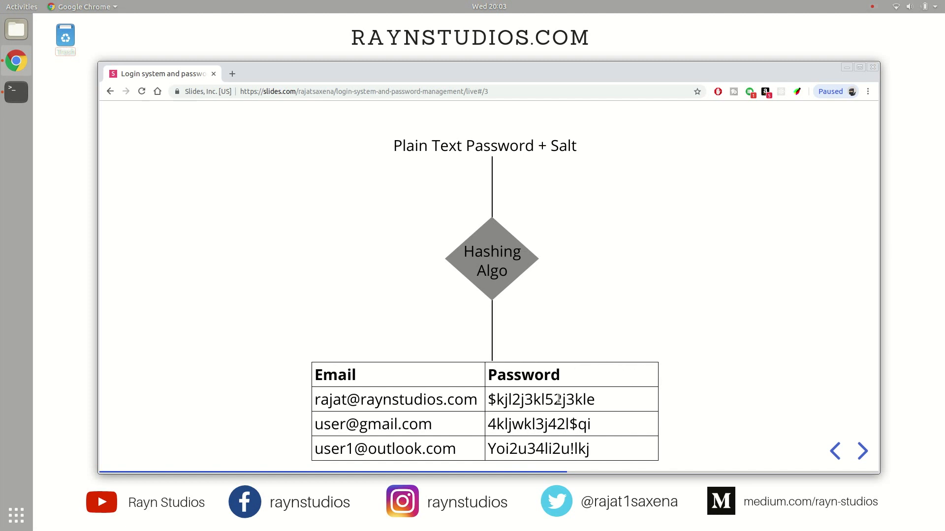
mouse_move(369, 423)
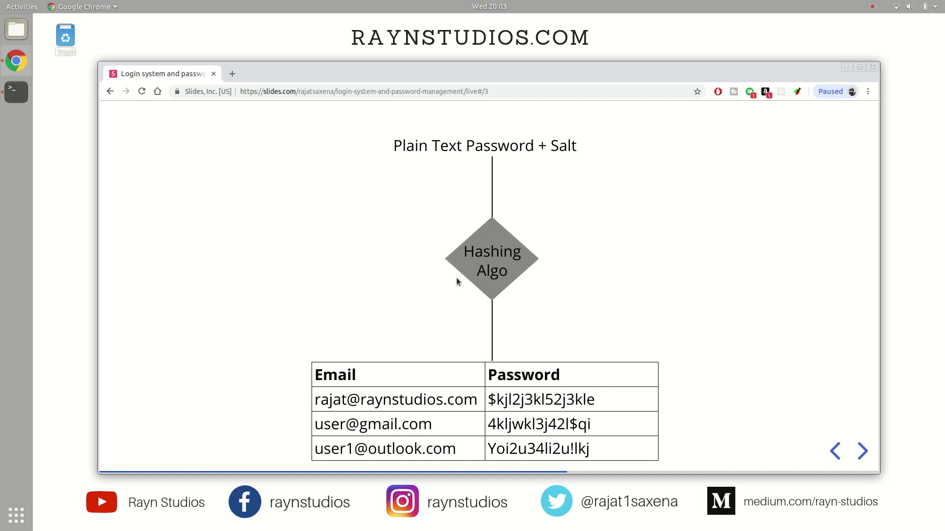
mouse_move(597, 160)
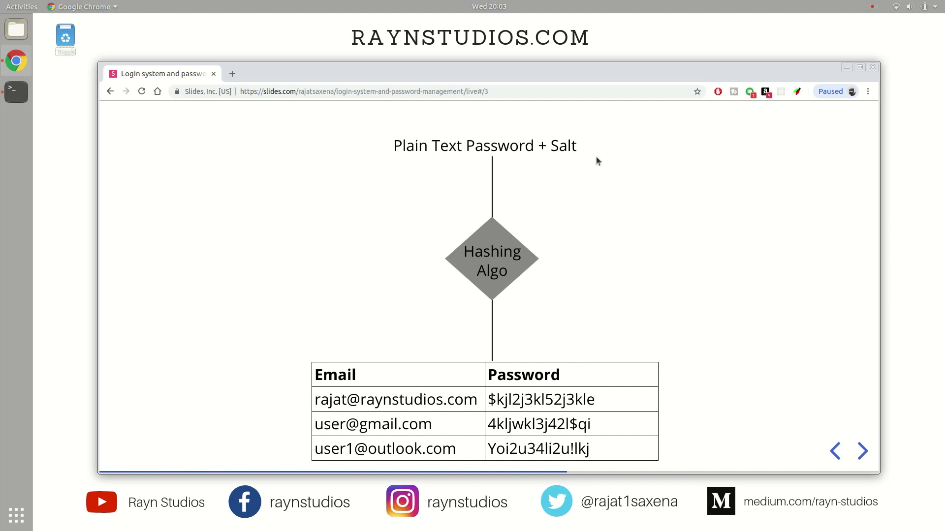
mouse_move(530, 267)
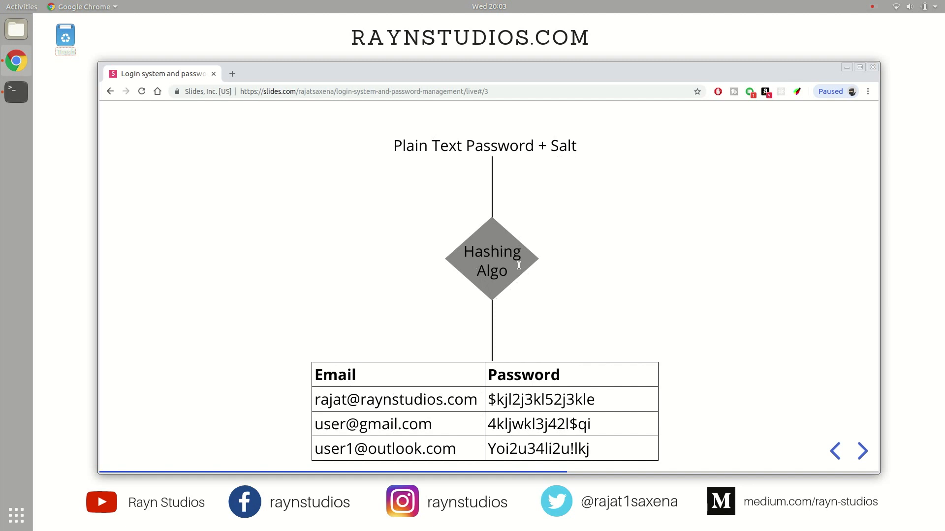
mouse_move(505, 284)
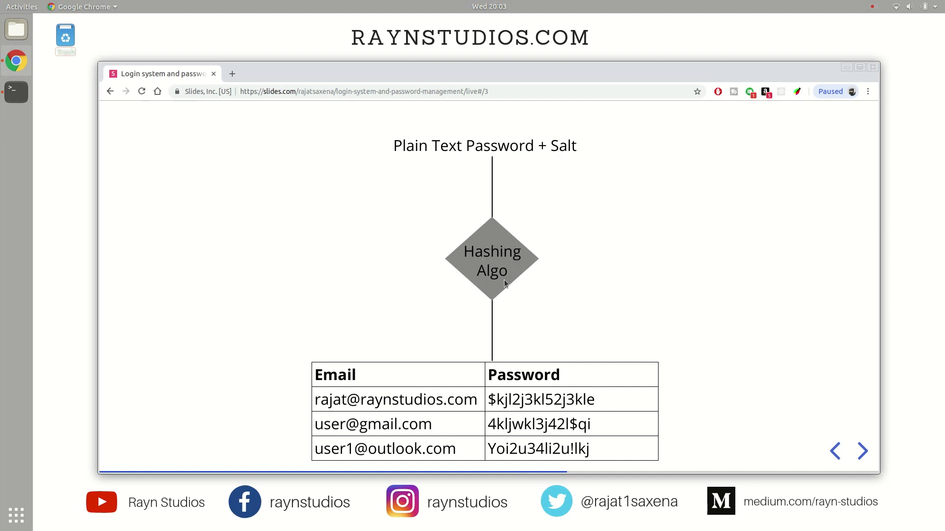
mouse_move(494, 335)
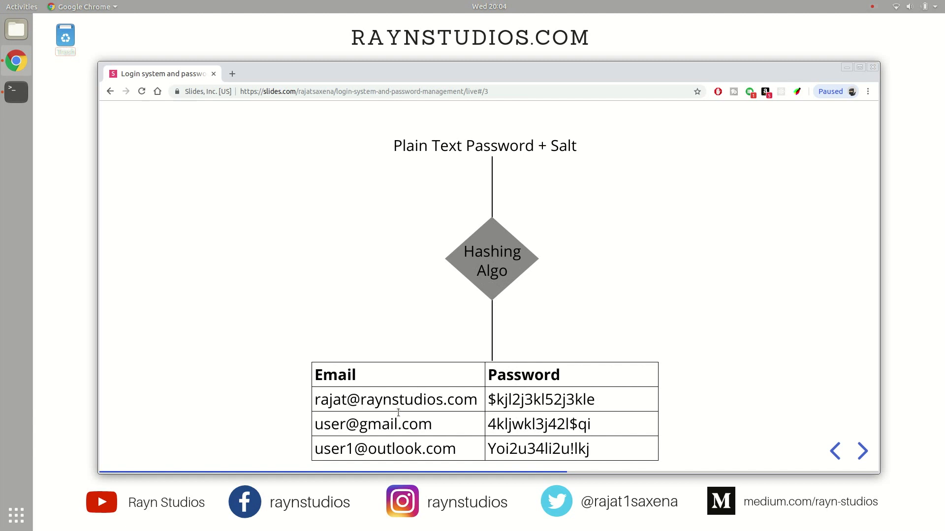
mouse_move(561, 383)
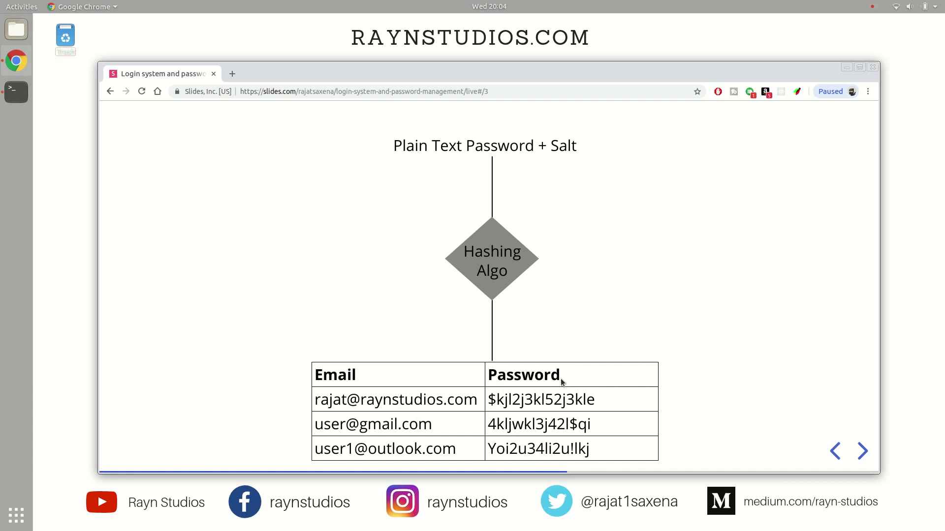
click(861, 450)
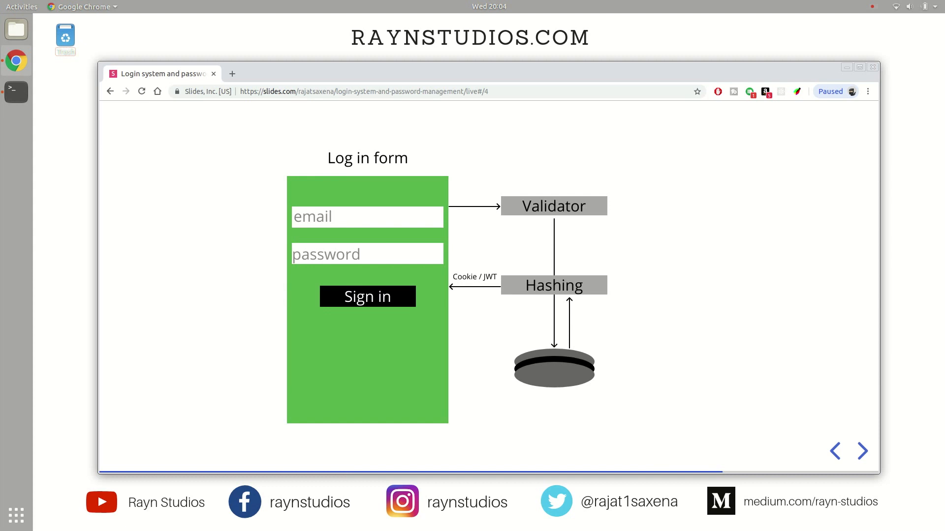
mouse_move(448, 301)
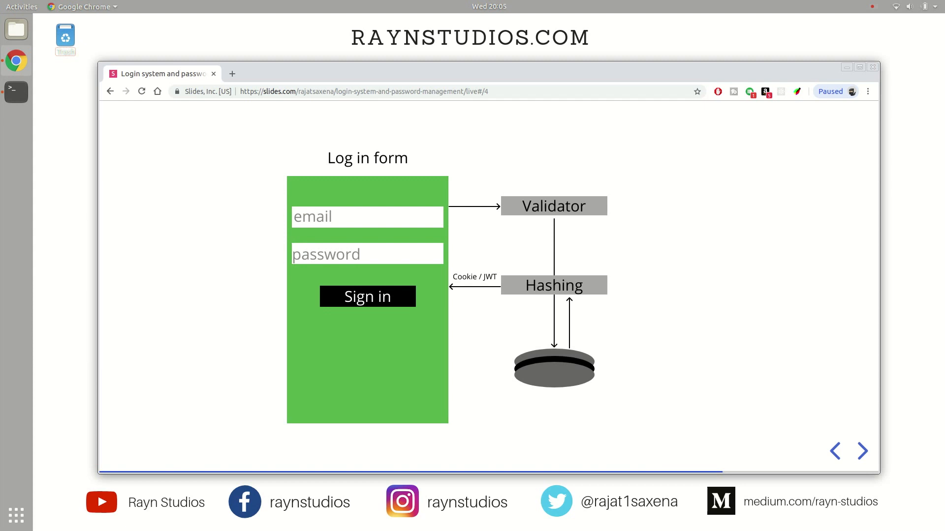
mouse_move(482, 198)
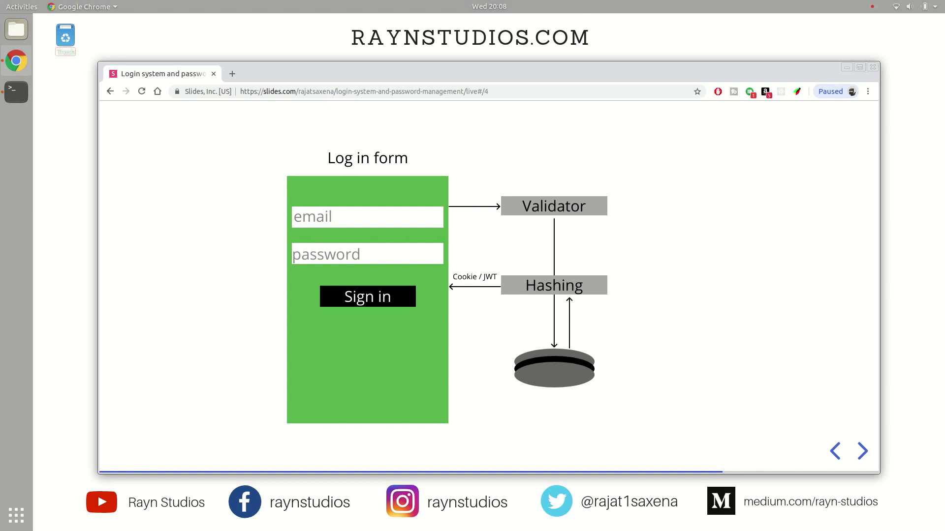
Step: Advance to the slide on frontend and backend exchanging requests with a cookie or JWT
click(862, 451)
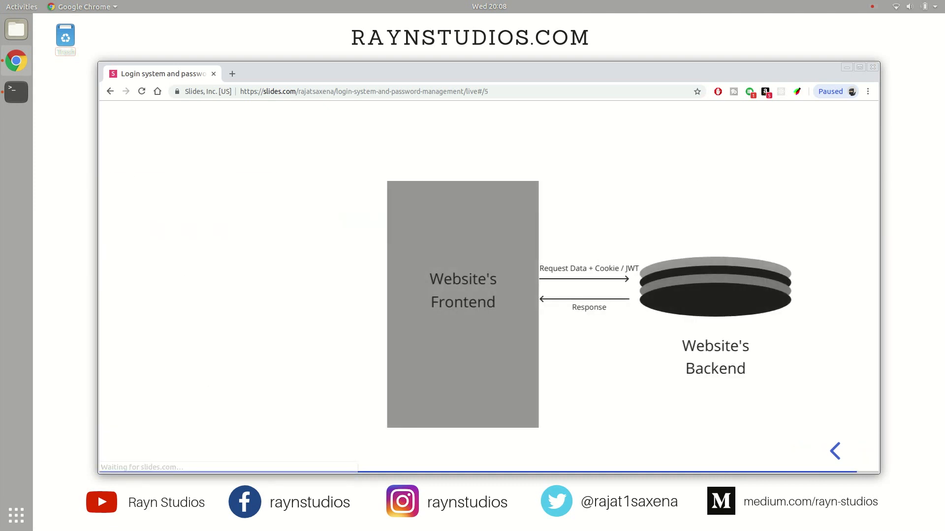